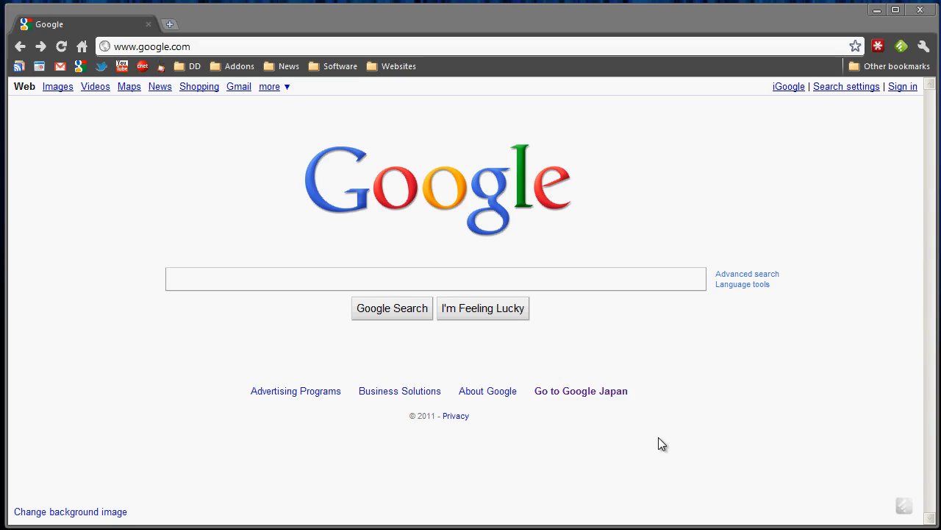
pyautogui.moveTo(624, 353)
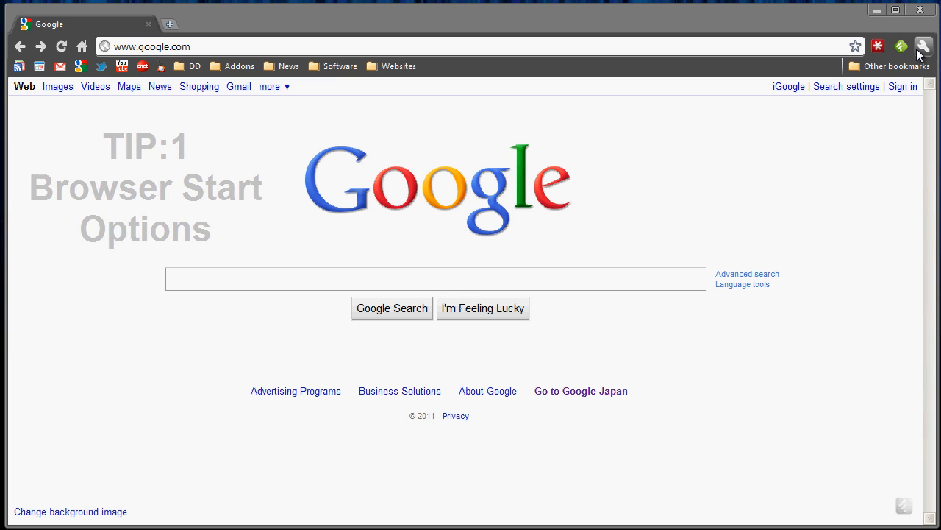
# Step: Bring up Chrome's Options window on the Basics tab with the On startup choices
pyautogui.click(924, 45)
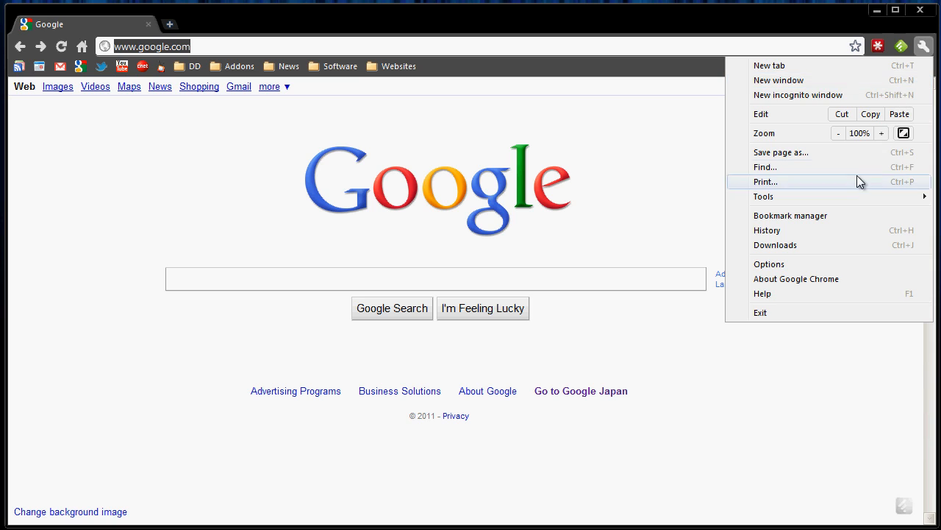
pyautogui.moveTo(809, 259)
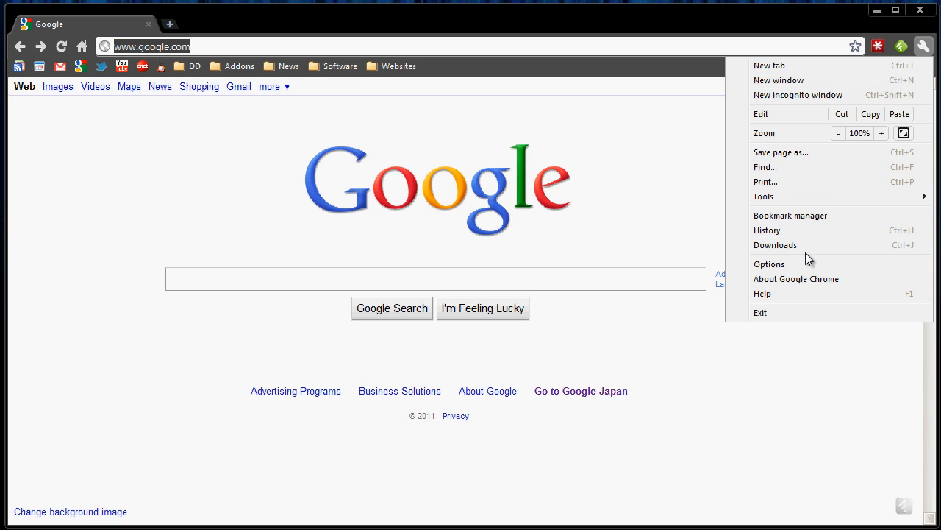
pyautogui.moveTo(768, 264)
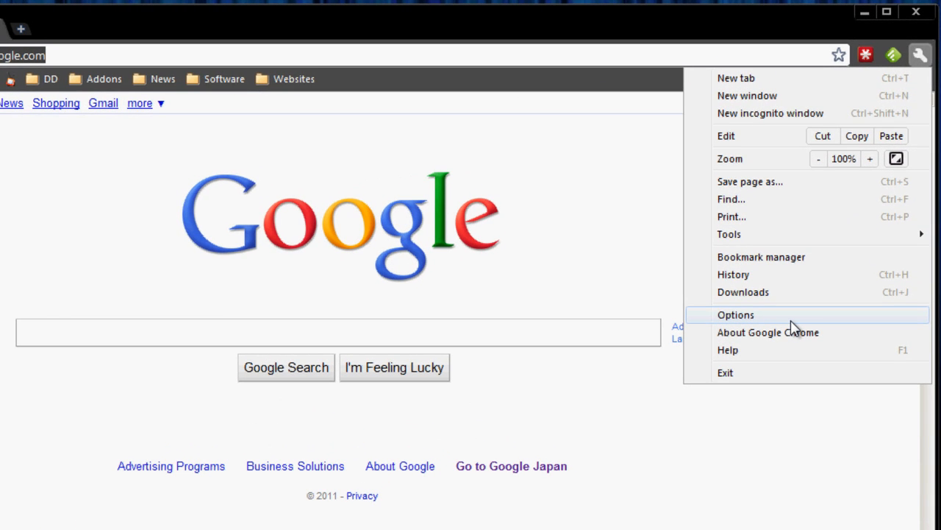
pyautogui.click(736, 315)
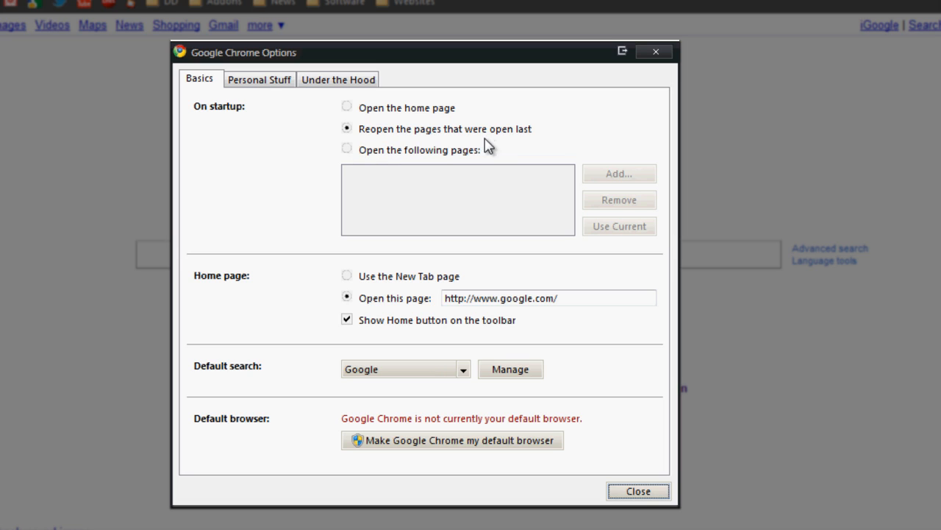
pyautogui.moveTo(526, 147)
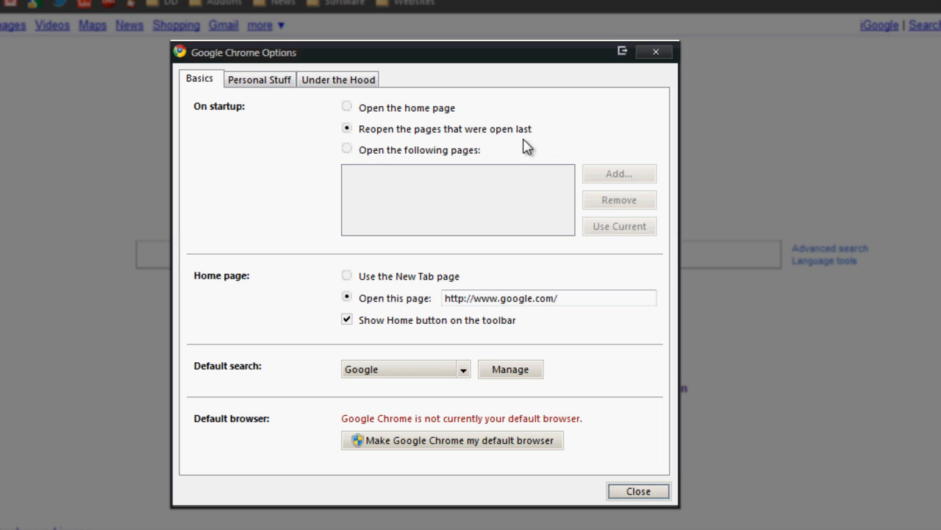
pyautogui.moveTo(369, 145)
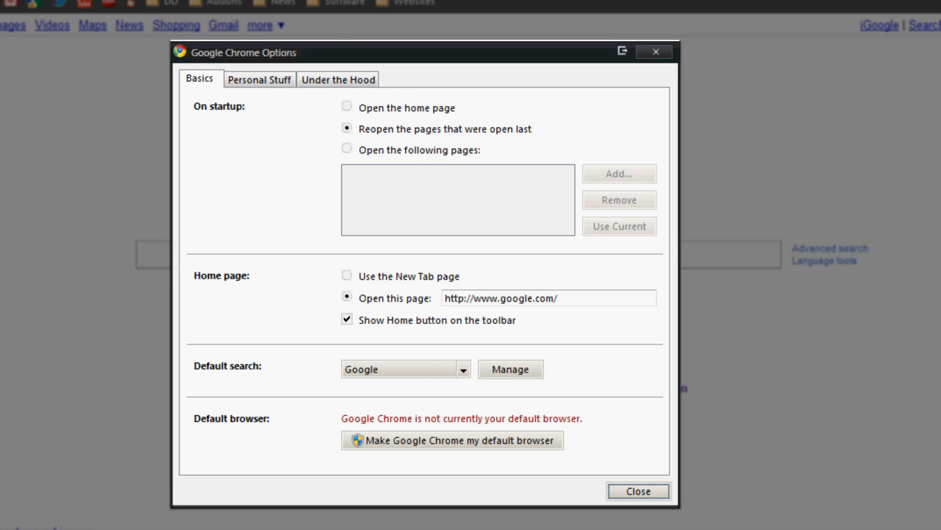
pyautogui.moveTo(459, 66)
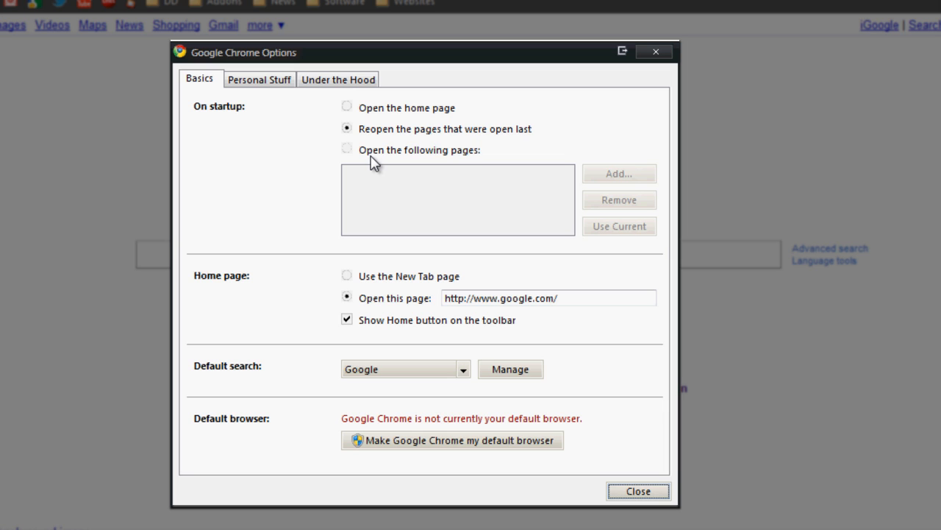
pyautogui.moveTo(614, 175)
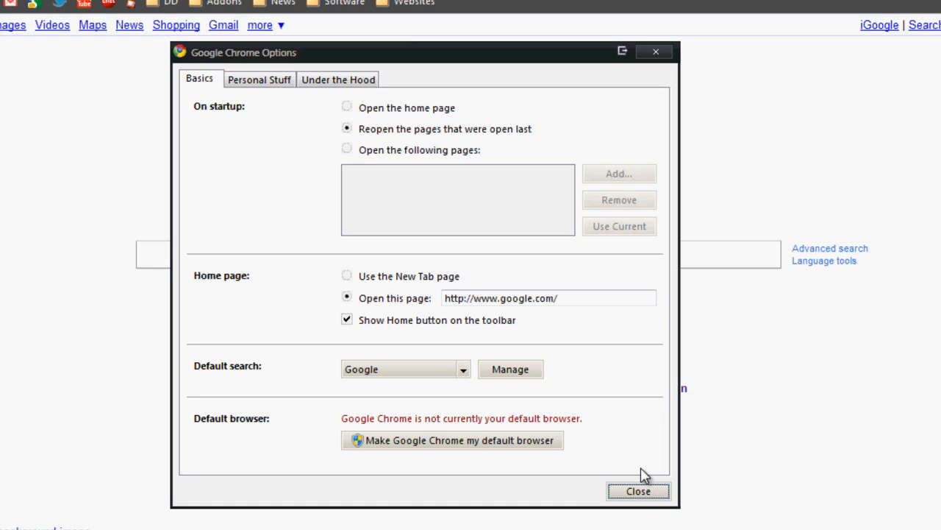
# Step: Dismiss Options and load twitter.com in a tab beside Google
pyautogui.click(638, 491)
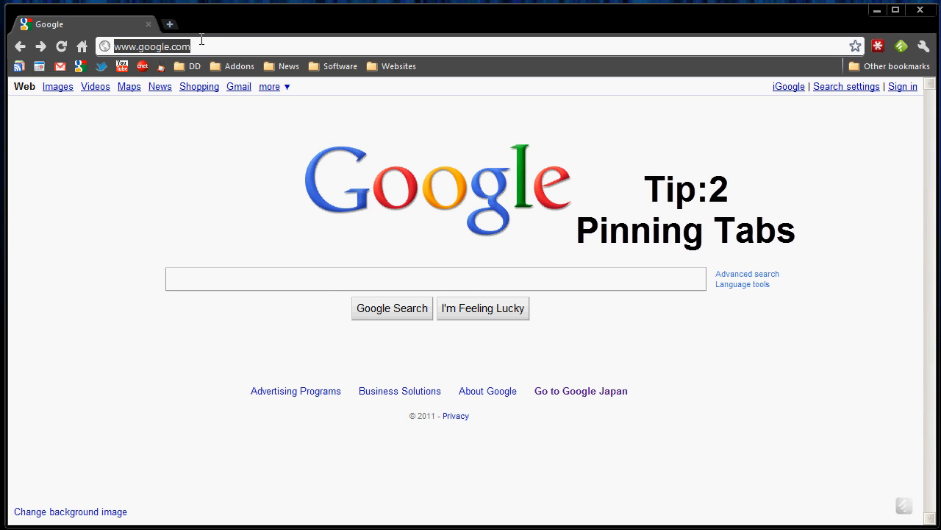
pyautogui.write('twitter.com')
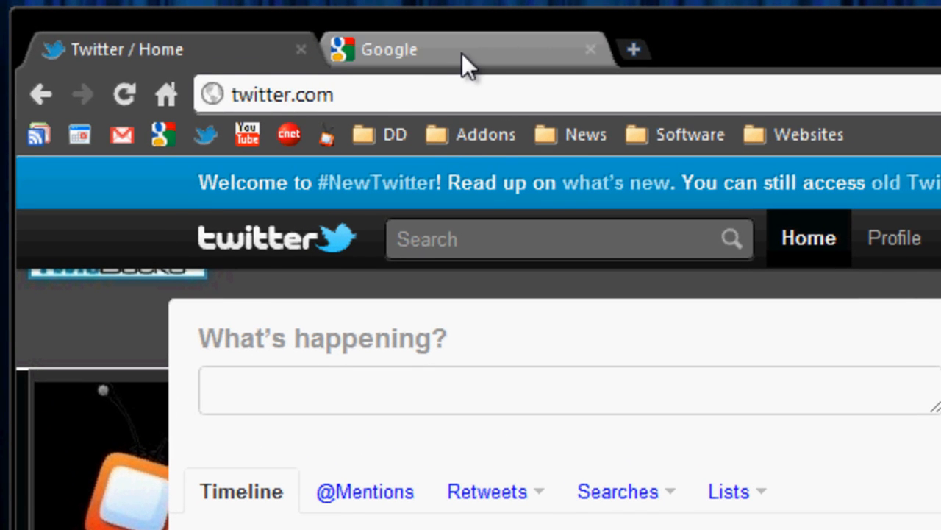
pyautogui.moveTo(339, 50)
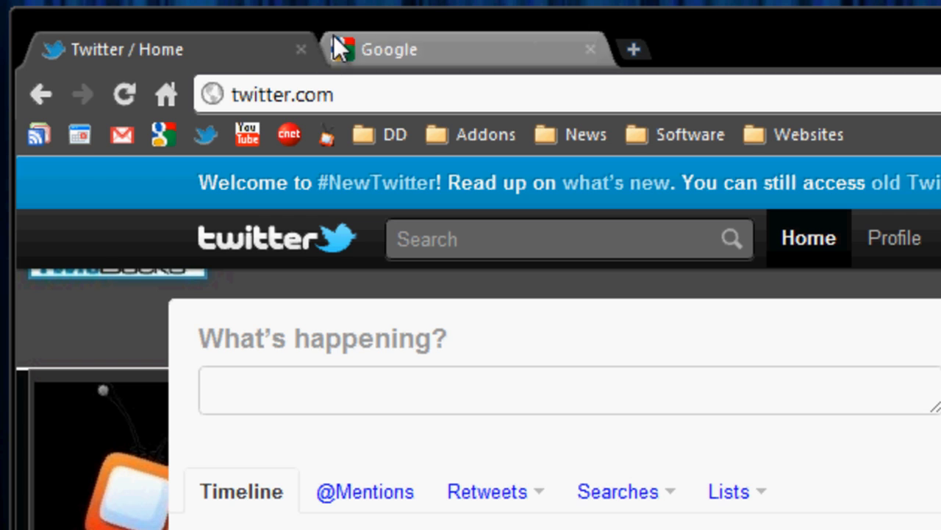
# Step: Pin the Twitter tab to a bird-icon tab, then switch between it and Google
pyautogui.rightClick(169, 50)
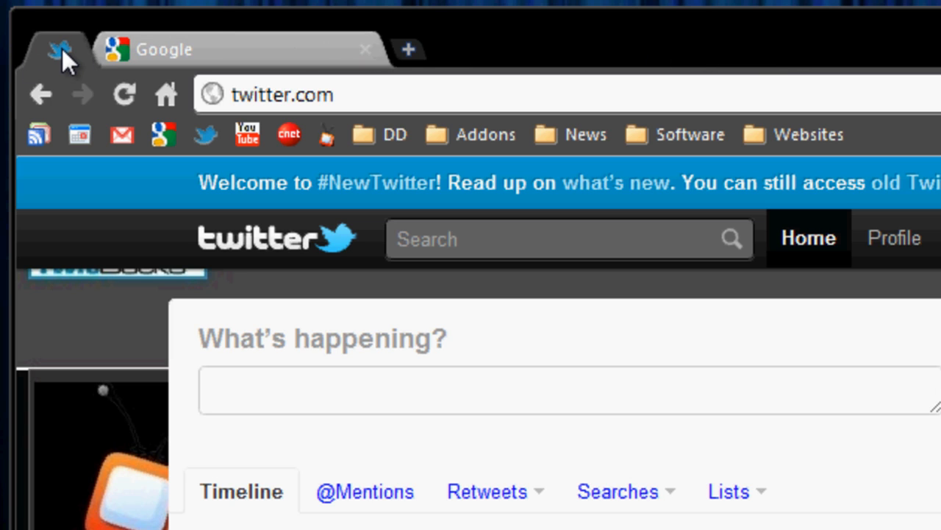
pyautogui.moveTo(74, 62)
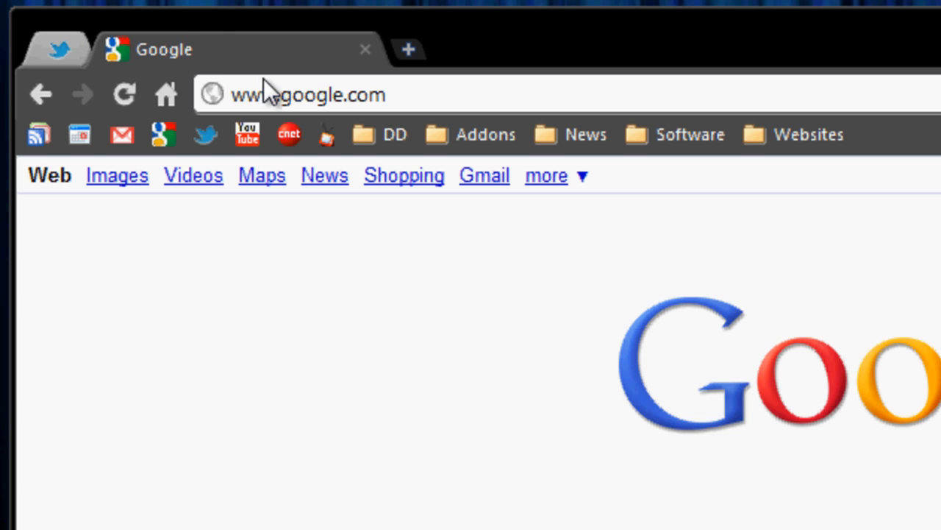
pyautogui.click(409, 50)
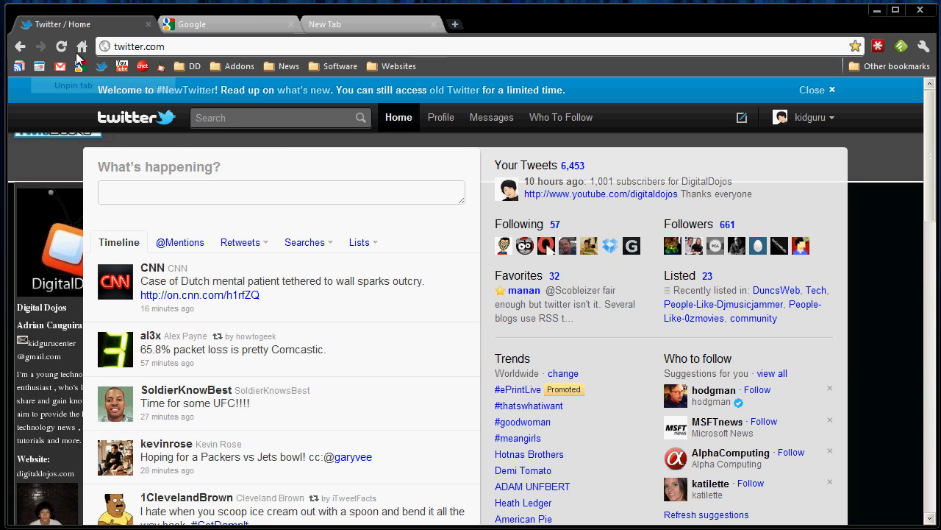
pyautogui.click(147, 24)
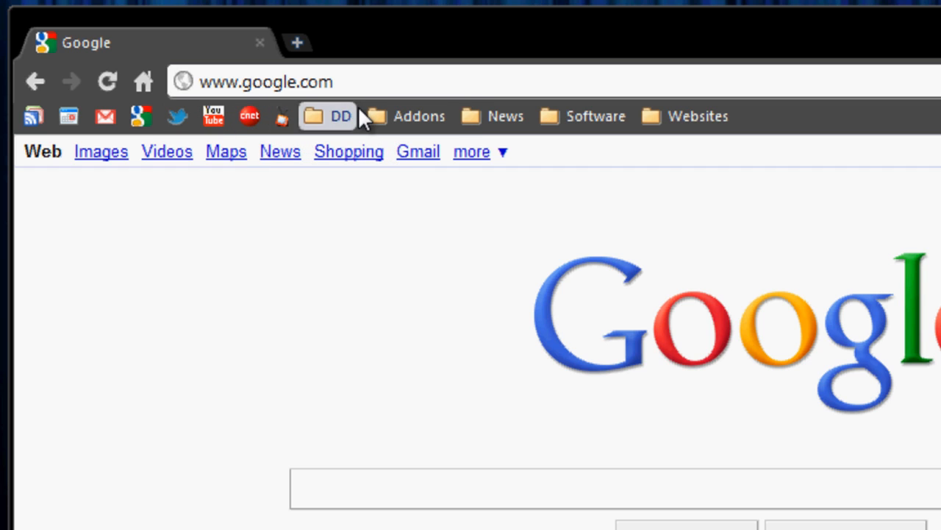
# Step: Load digg.com and bookmark it with an empty name as an icon-only bookmarks-bar entry
pyautogui.click(264, 83)
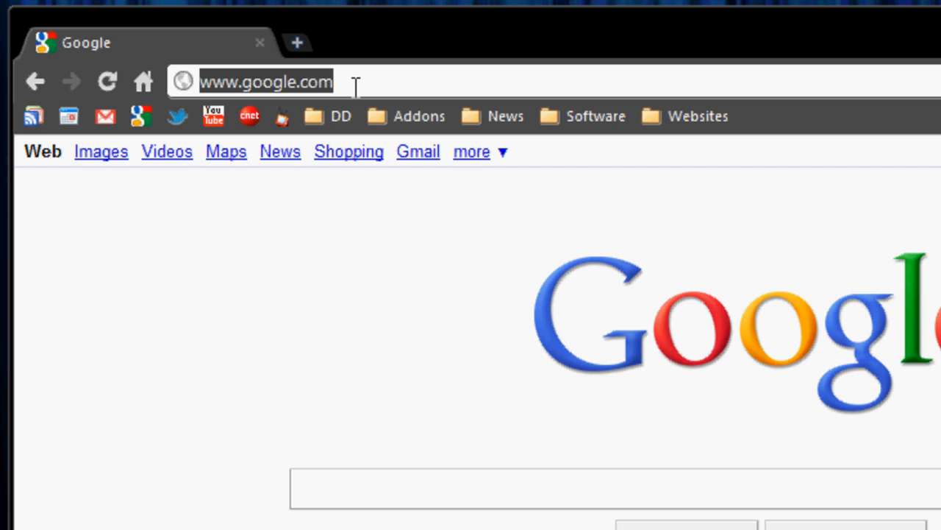
pyautogui.write('digg.com')
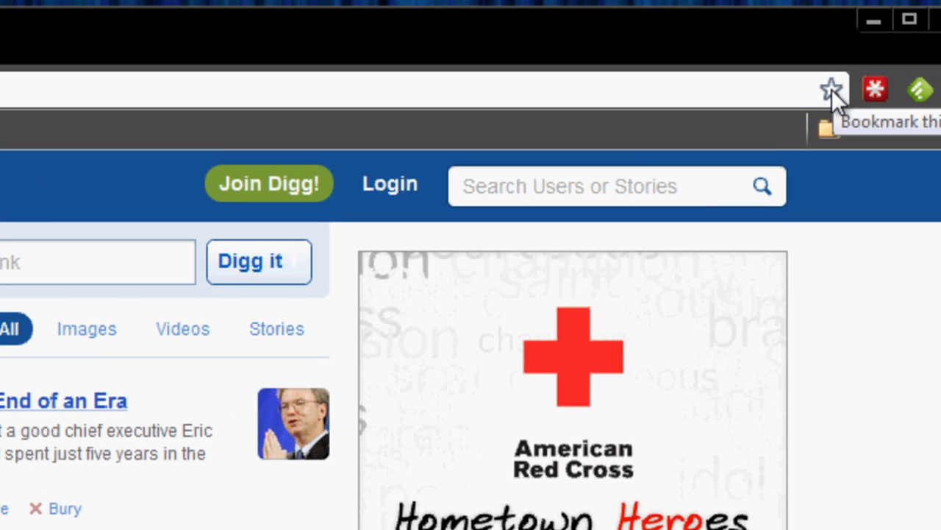
pyautogui.click(831, 90)
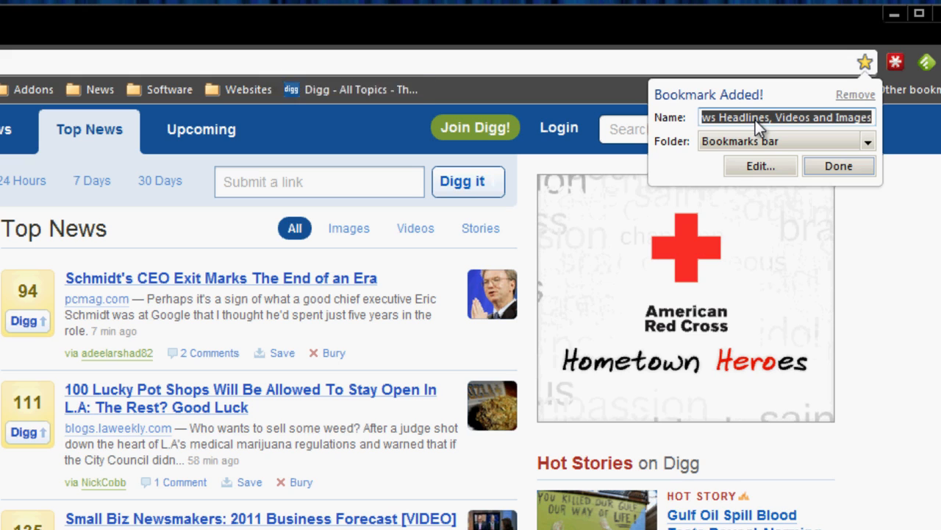
pyautogui.click(839, 164)
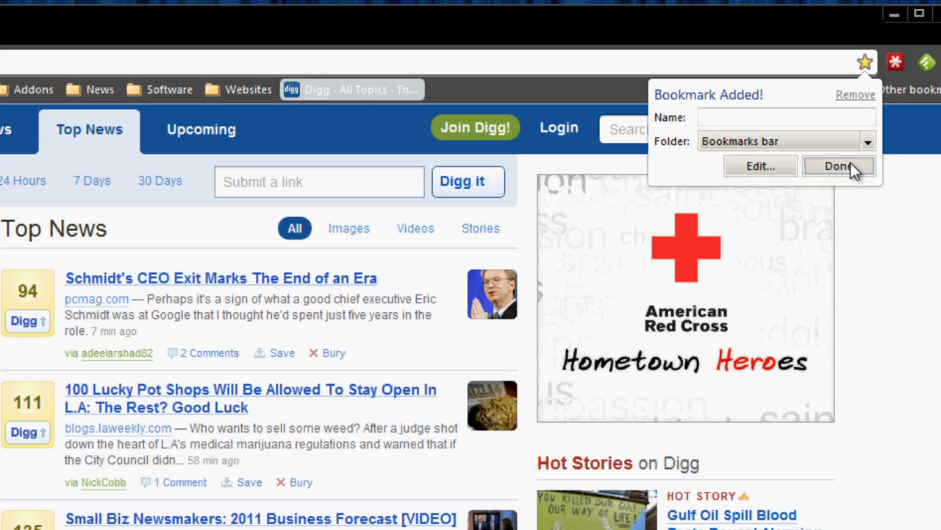
pyautogui.click(837, 165)
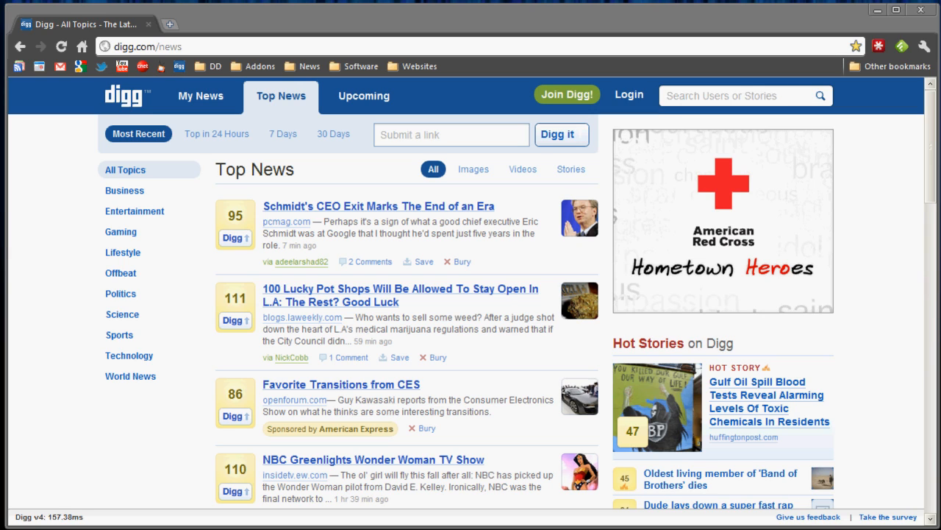
pyautogui.moveTo(685, 286)
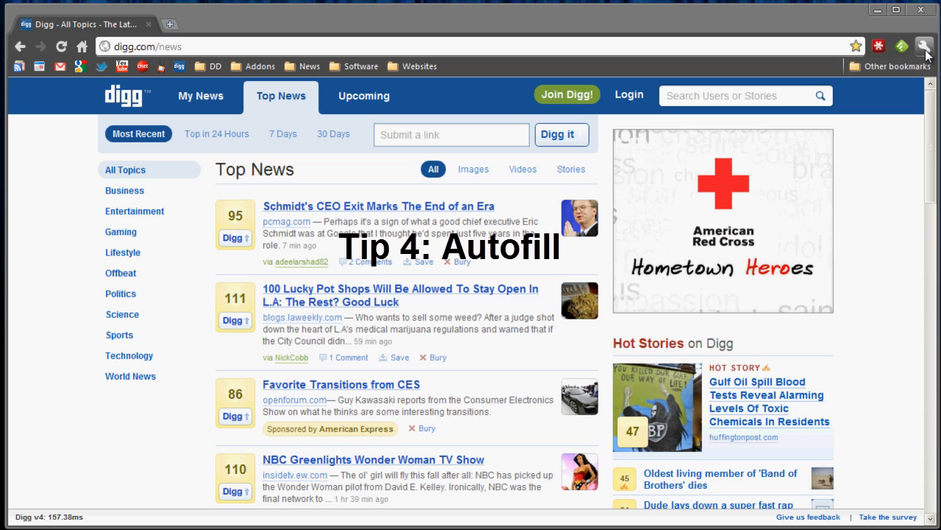
# Step: Reopen Chrome's Options and show the Personal Stuff tab
pyautogui.click(924, 46)
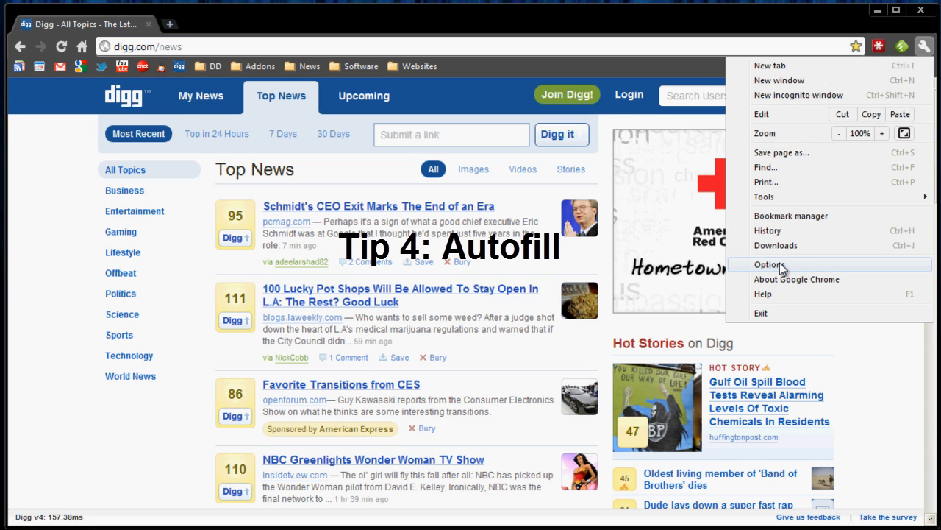
pyautogui.click(770, 265)
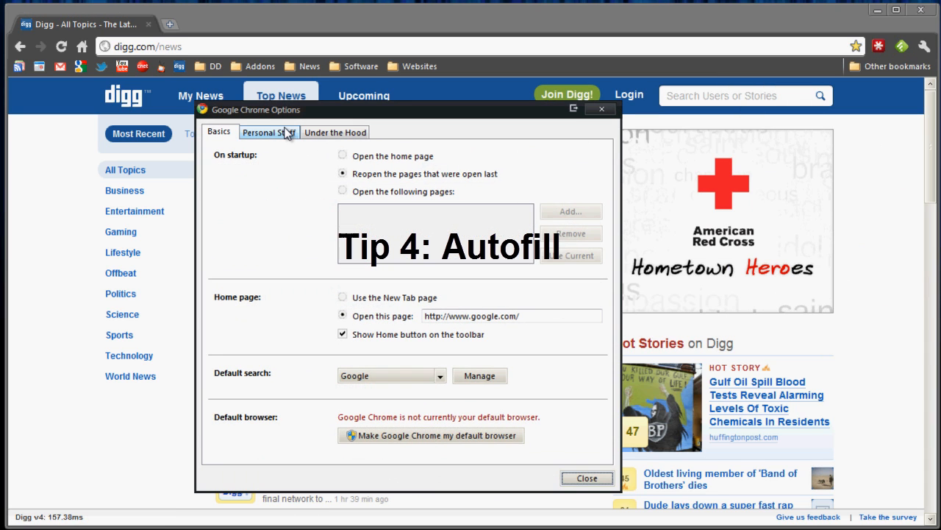
pyautogui.click(268, 132)
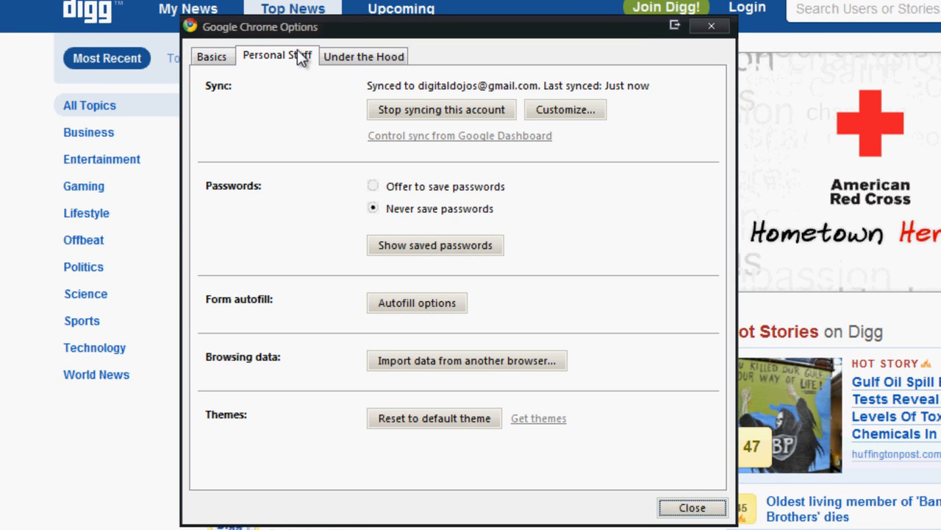
pyautogui.moveTo(709, 332)
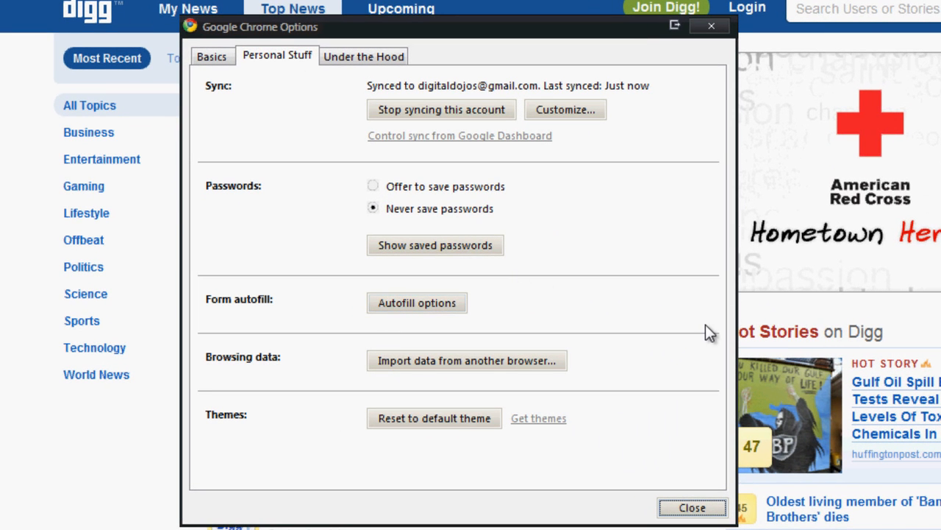
# Step: Open Autofill Options and enable filling web forms in a single click
pyautogui.click(417, 303)
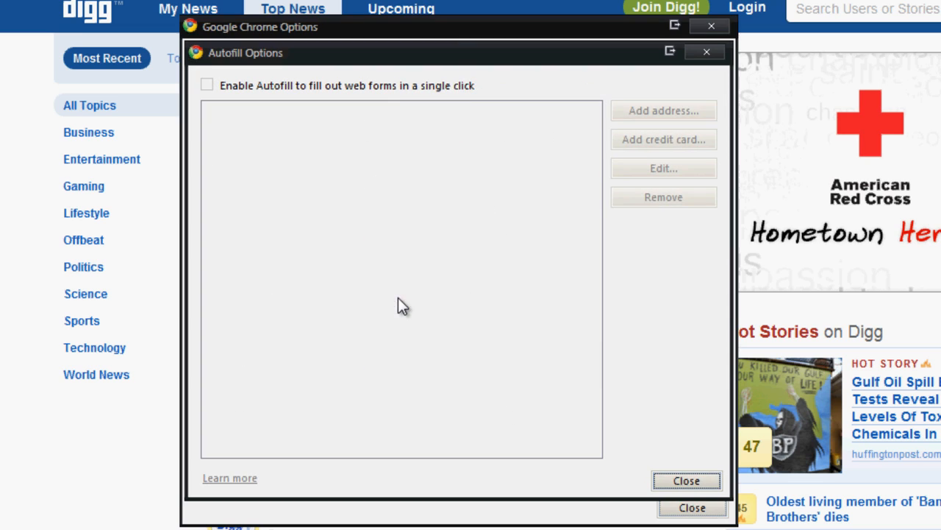
pyautogui.moveTo(441, 100)
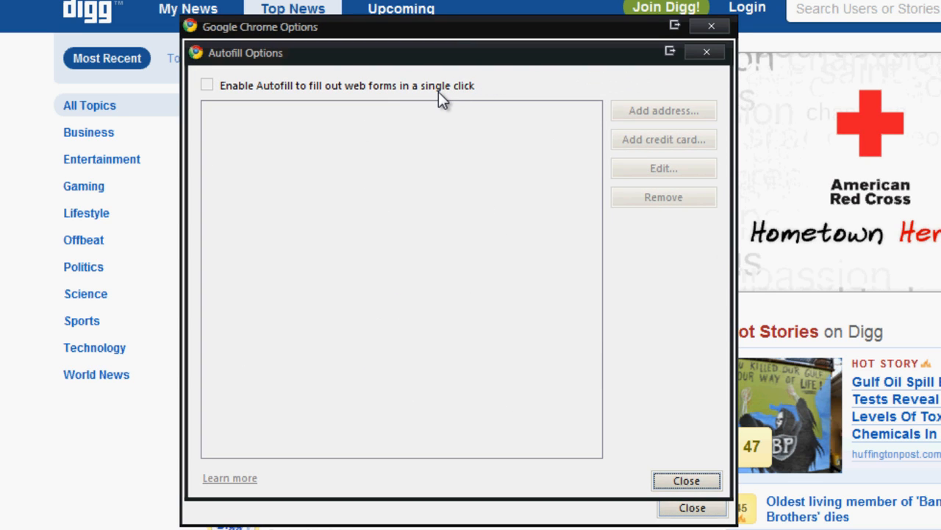
pyautogui.click(206, 84)
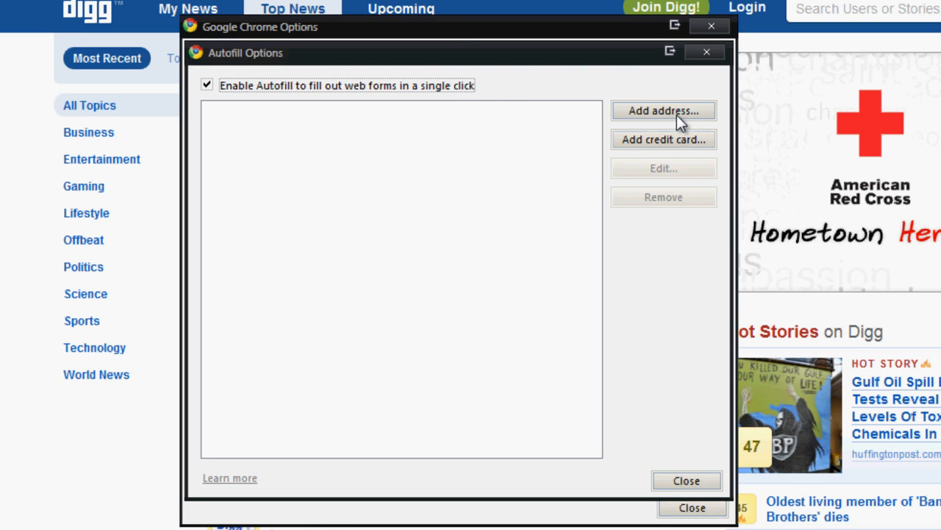
pyautogui.moveTo(390, 206)
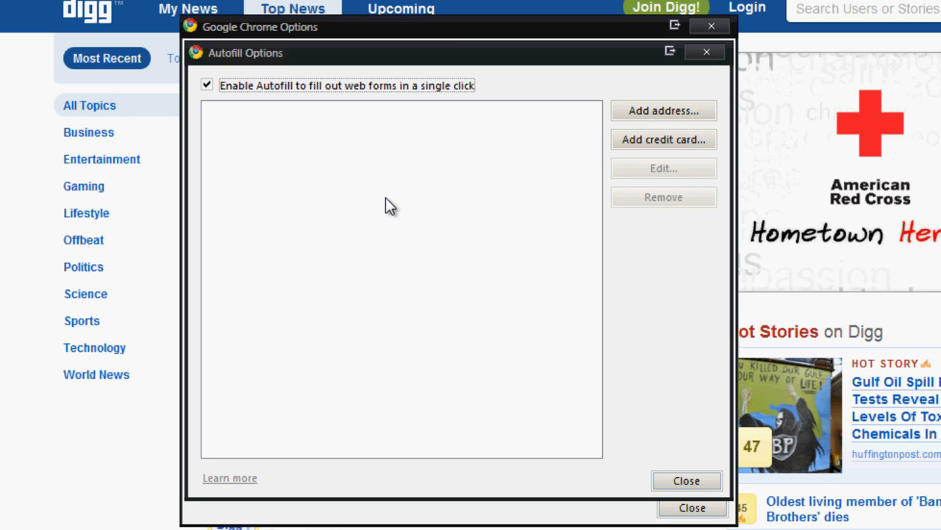
# Step: Save a new autofill address with full name Adrian Cauguiran and company Digitaldojos
pyautogui.click(662, 111)
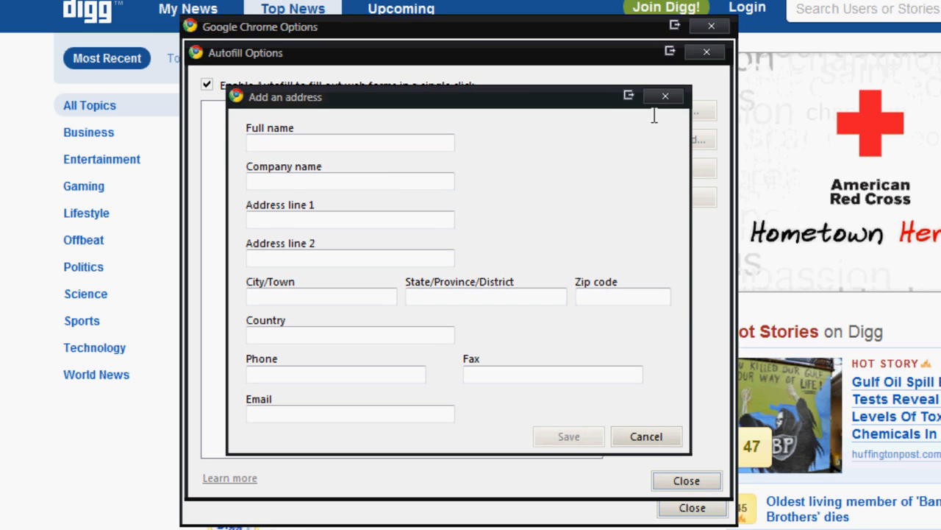
pyautogui.click(350, 143)
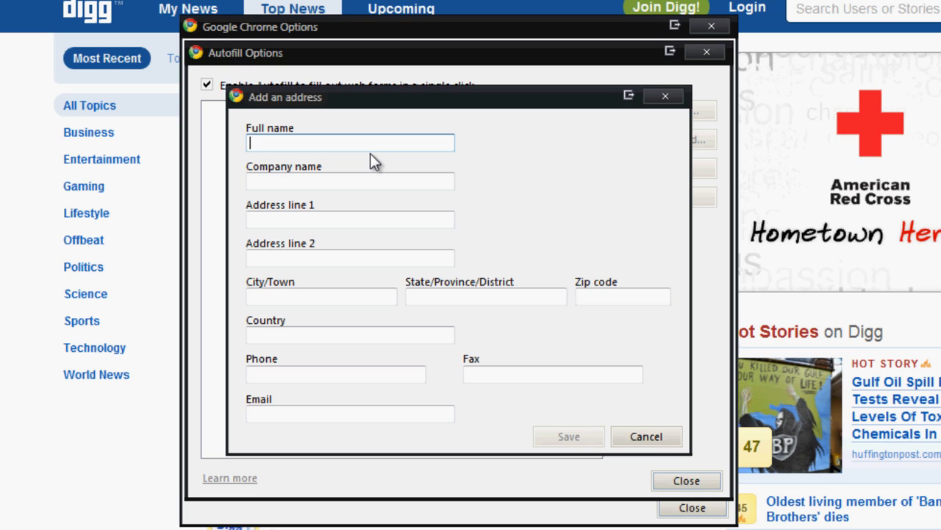
pyautogui.write('Adrian')
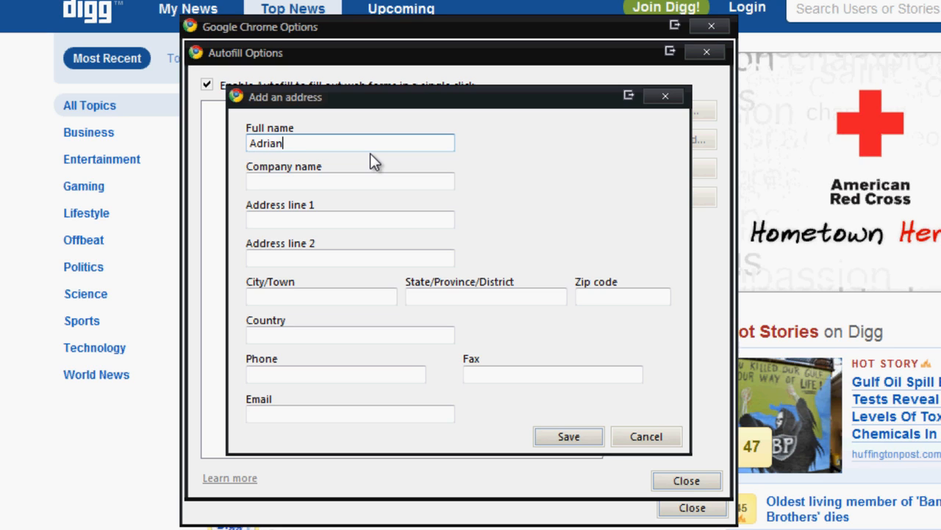
pyautogui.write('Cauguiran')
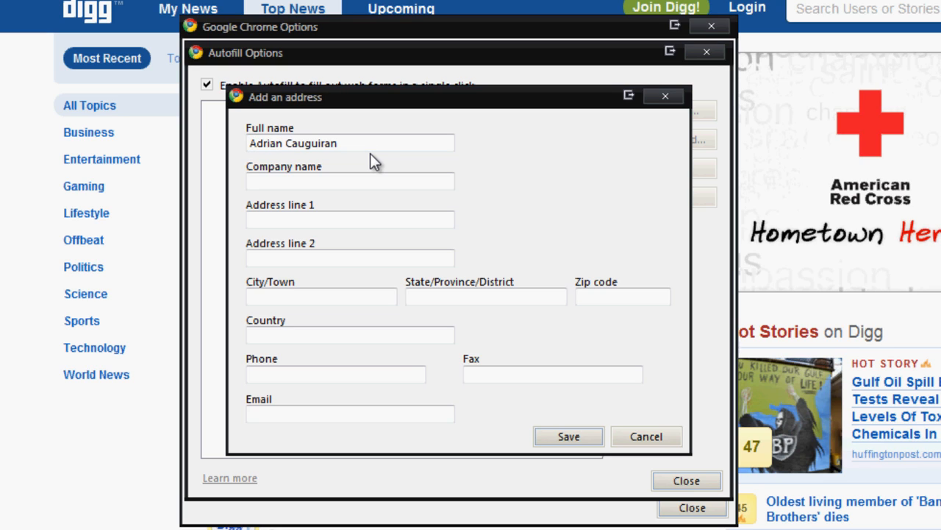
pyautogui.click(351, 181)
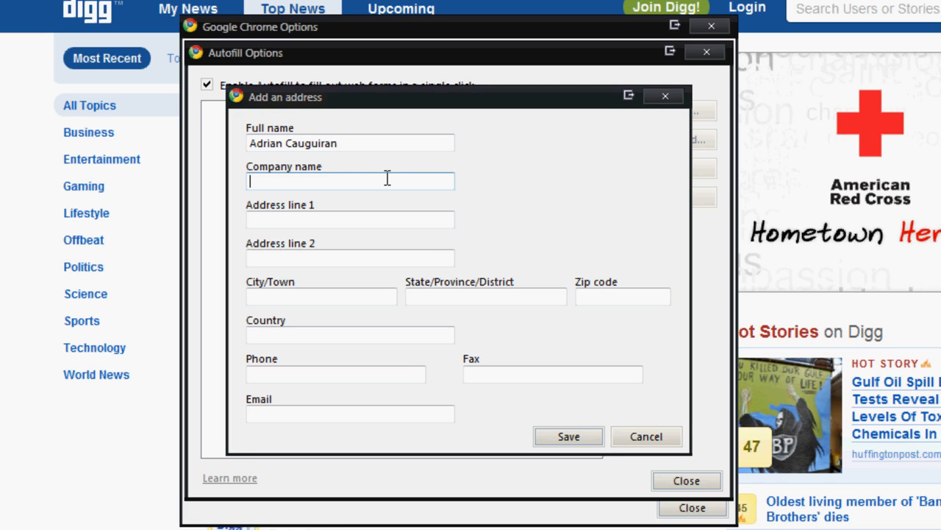
pyautogui.write('Digitaldojo')
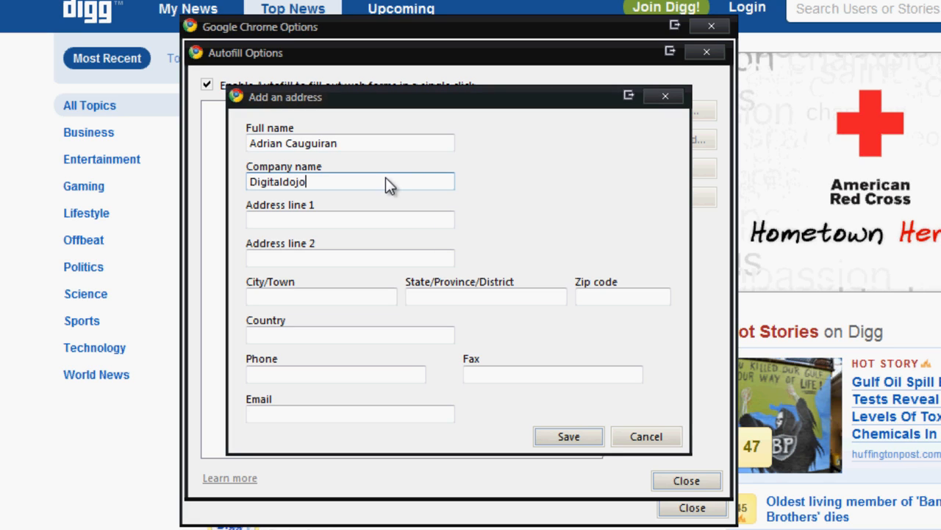
pyautogui.write('s')
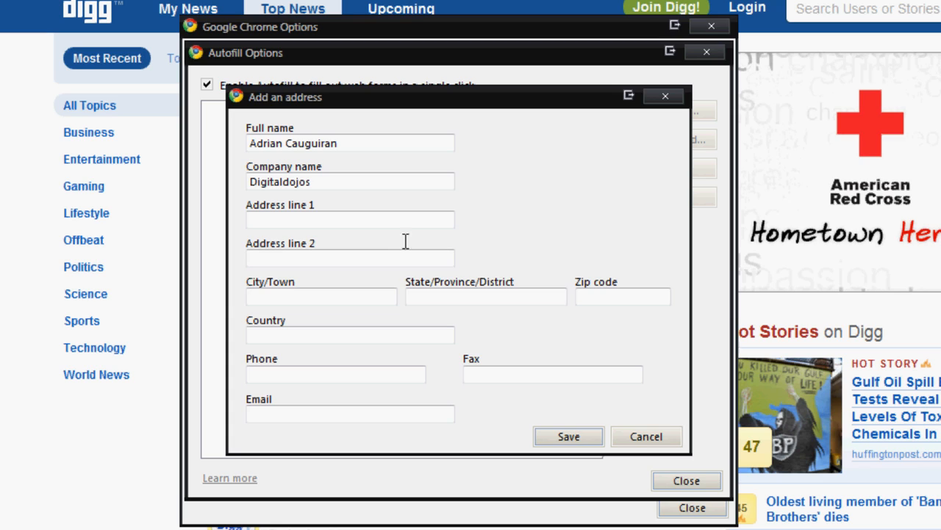
pyautogui.click(486, 297)
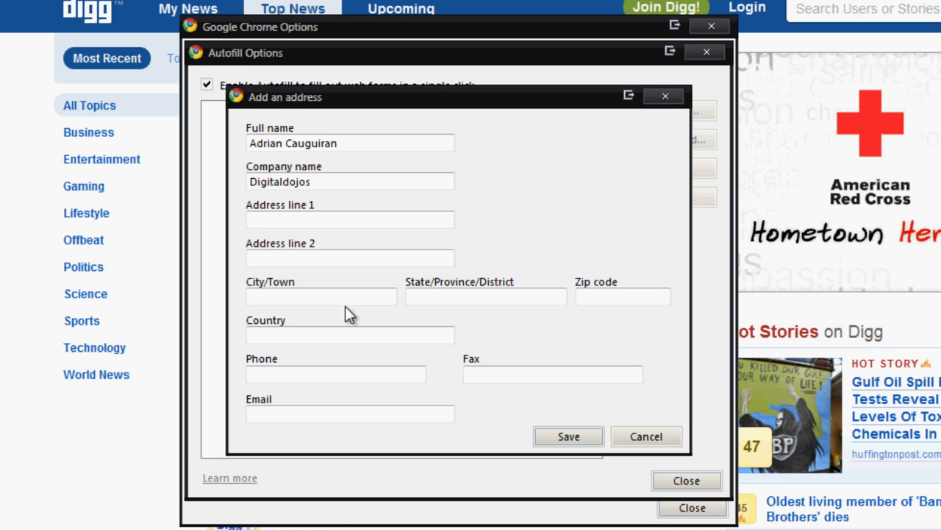
pyautogui.click(568, 435)
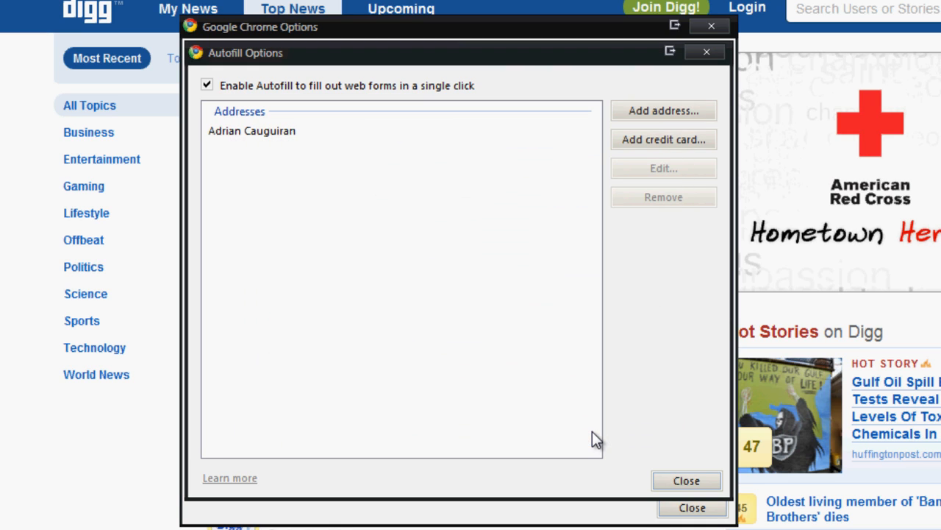
# Step: Start a credit card entry, cancel it, and close Autofill Options back to Personal Stuff
pyautogui.click(663, 138)
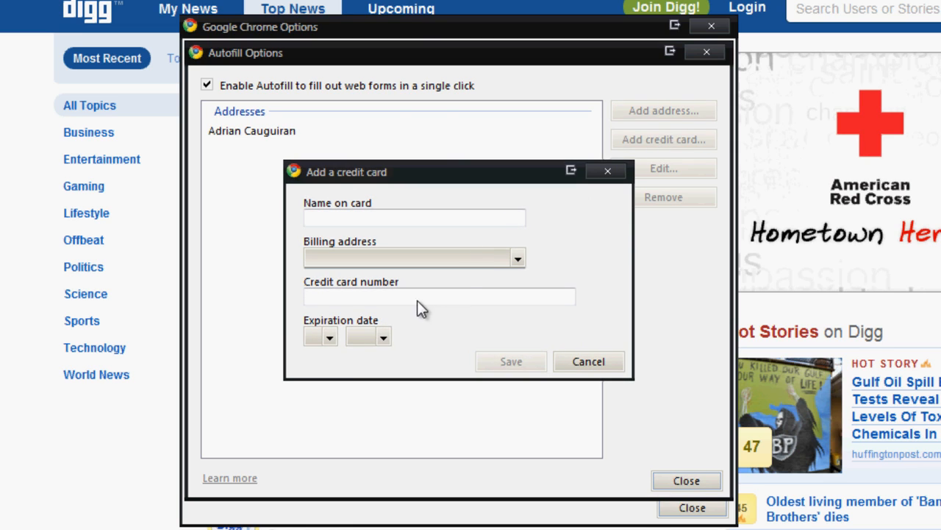
pyautogui.moveTo(589, 348)
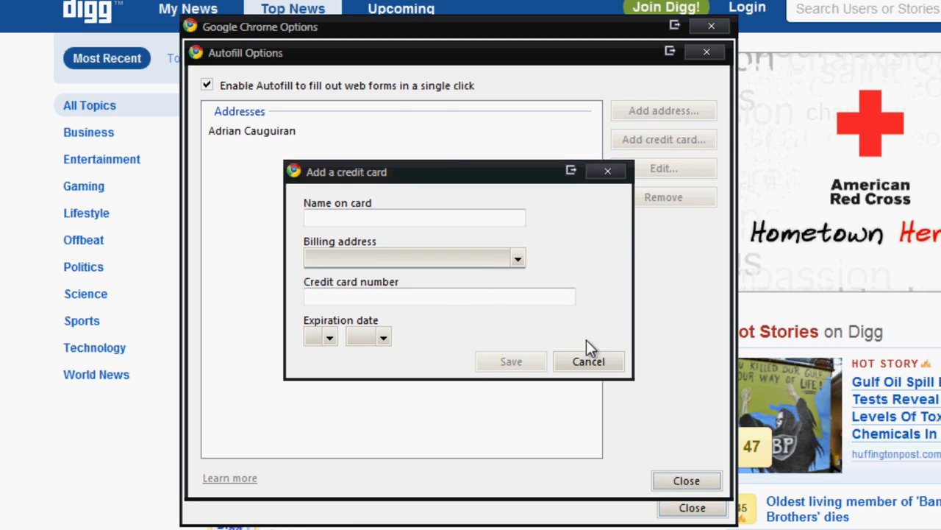
pyautogui.click(588, 361)
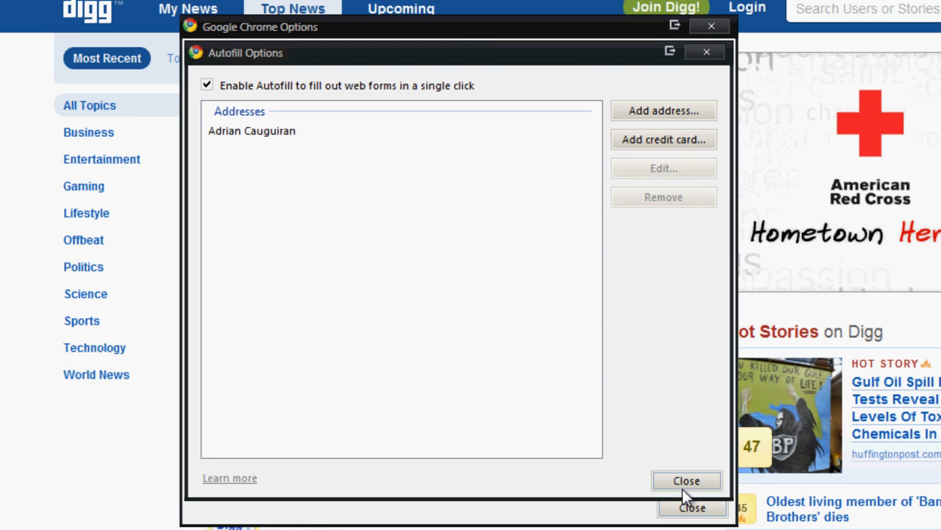
pyautogui.click(685, 480)
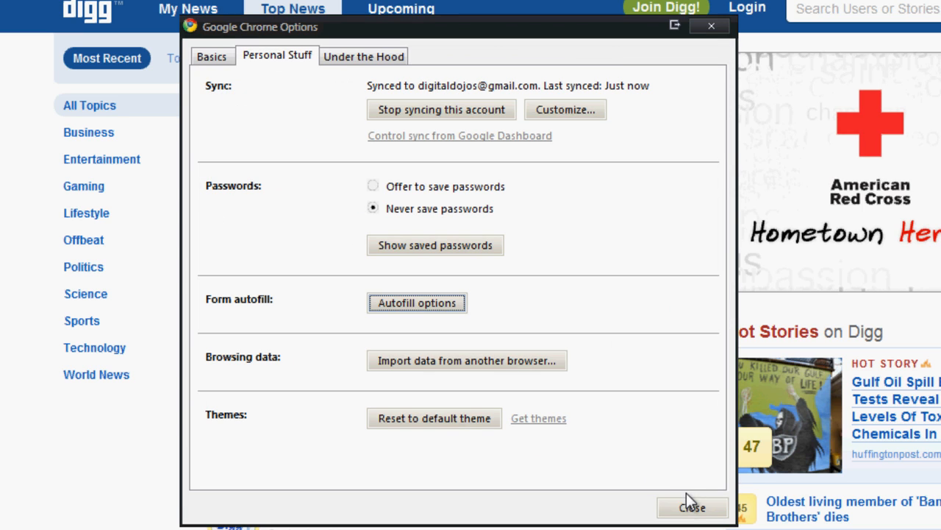
pyautogui.click(692, 508)
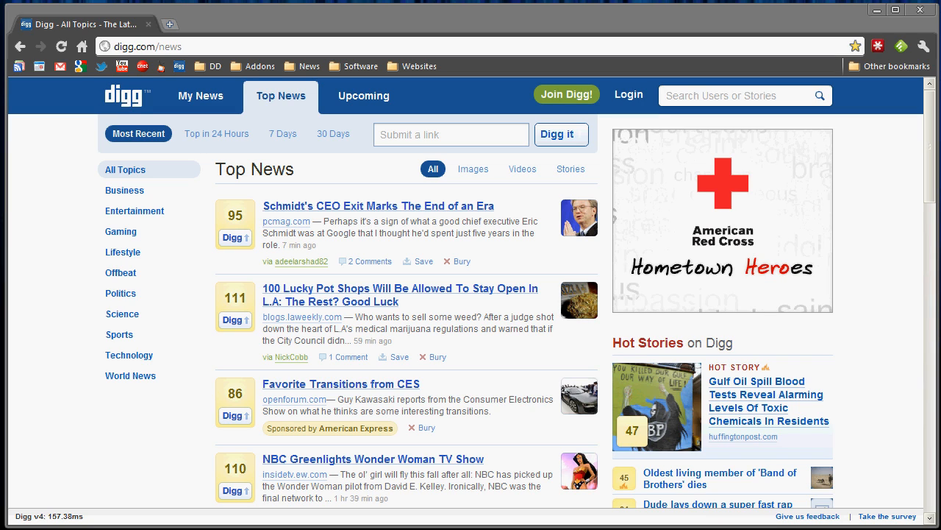
pyautogui.moveTo(77, 407)
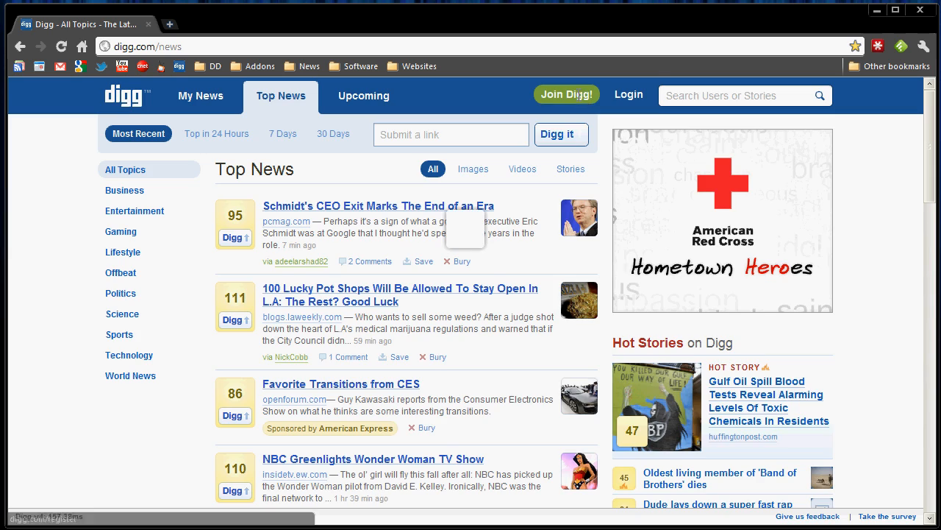
pyautogui.click(566, 94)
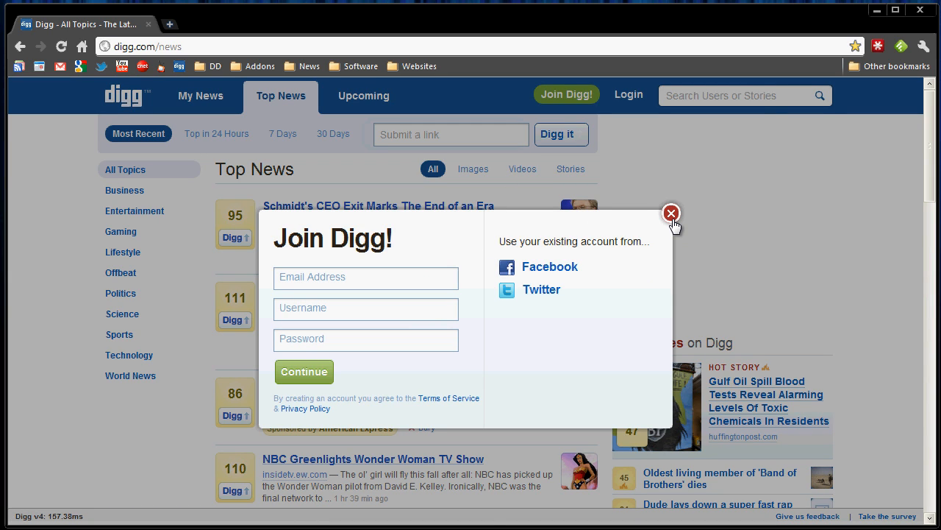
pyautogui.click(671, 213)
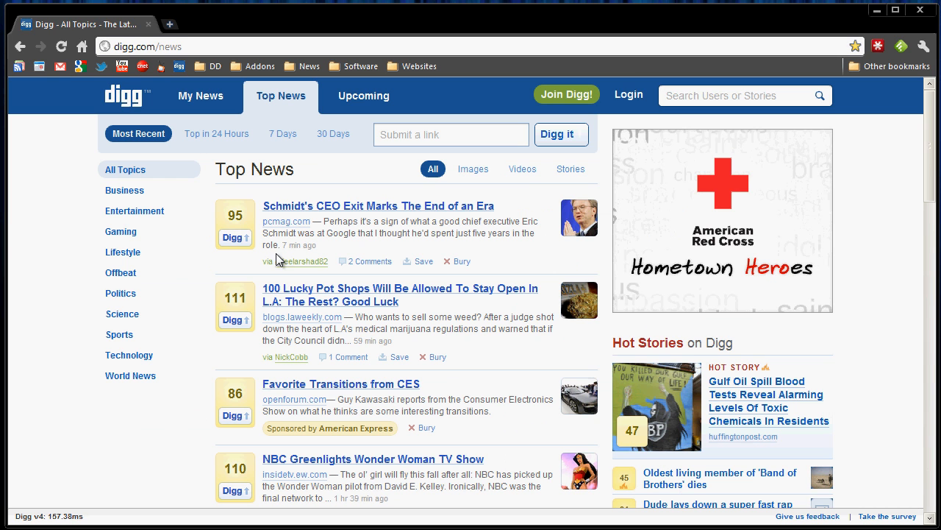
pyautogui.moveTo(400, 294)
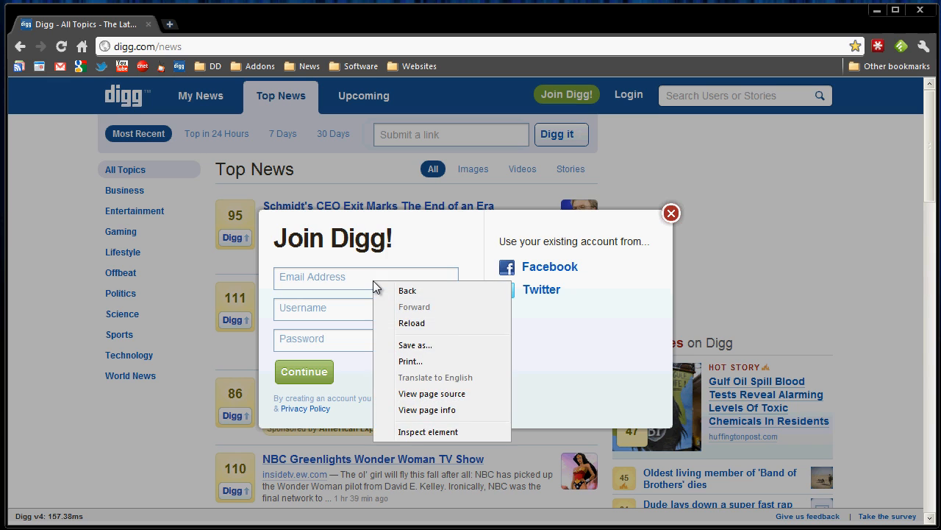
pyautogui.click(365, 278)
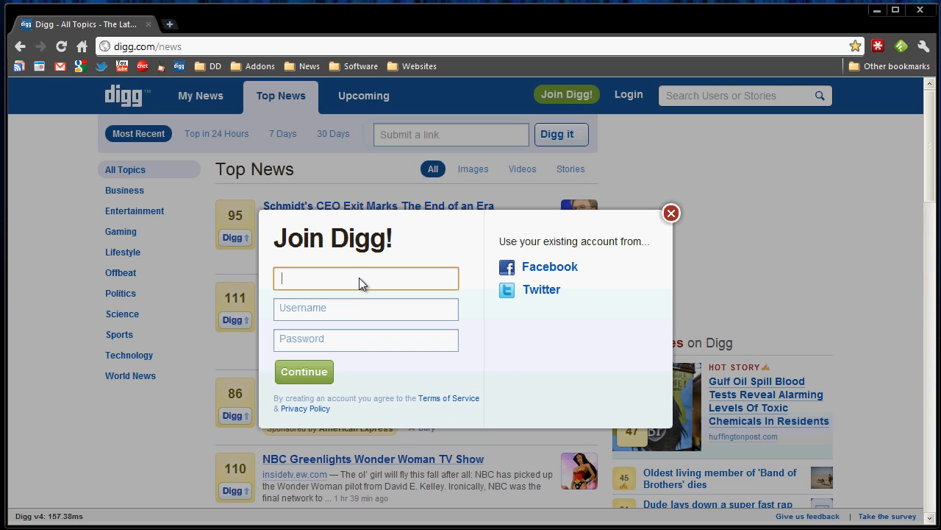
pyautogui.rightClick(365, 278)
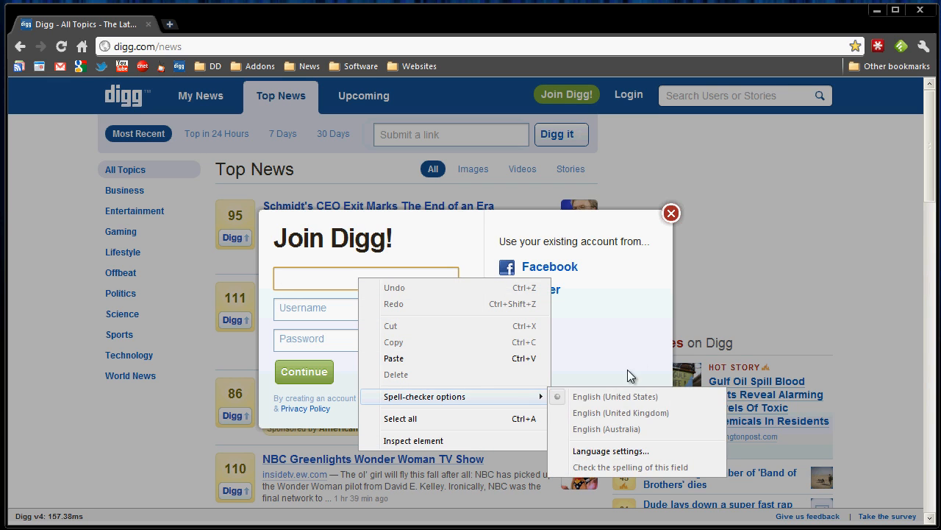
pyautogui.click(671, 212)
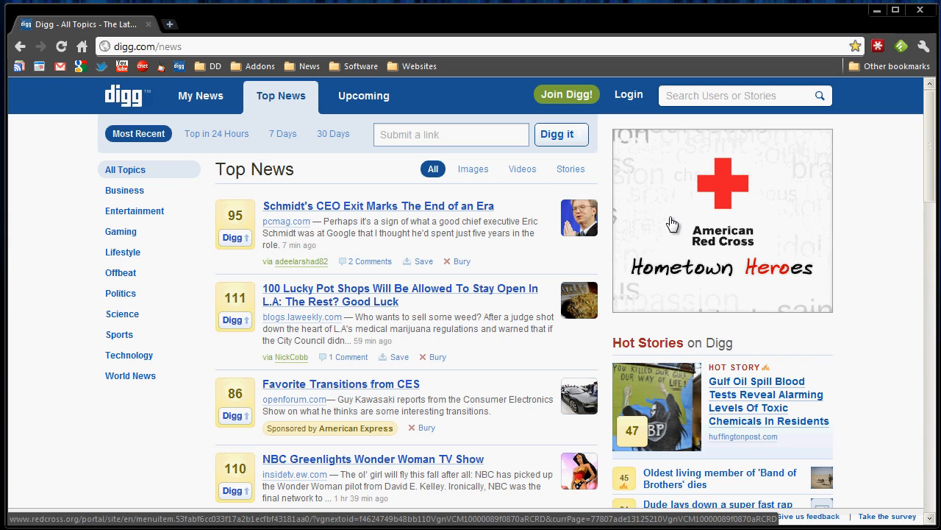
pyautogui.moveTo(674, 223)
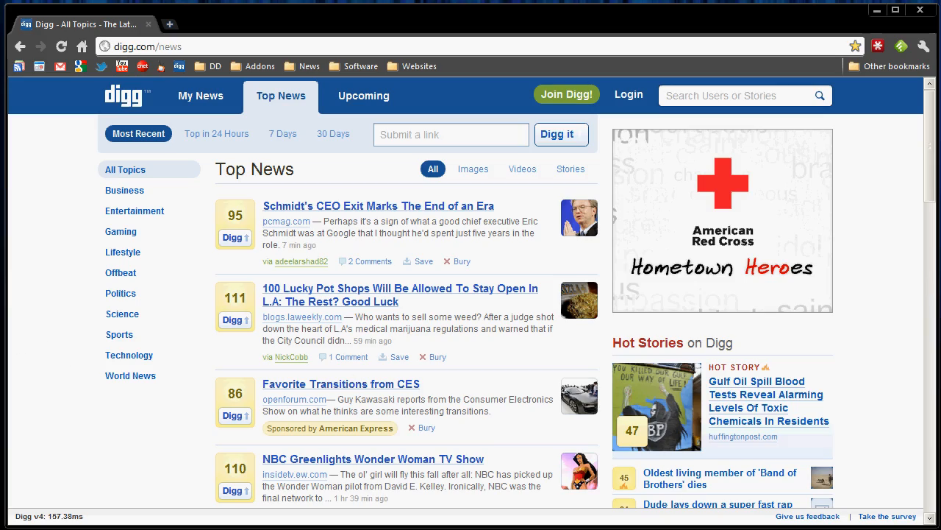
pyautogui.moveTo(429, 312)
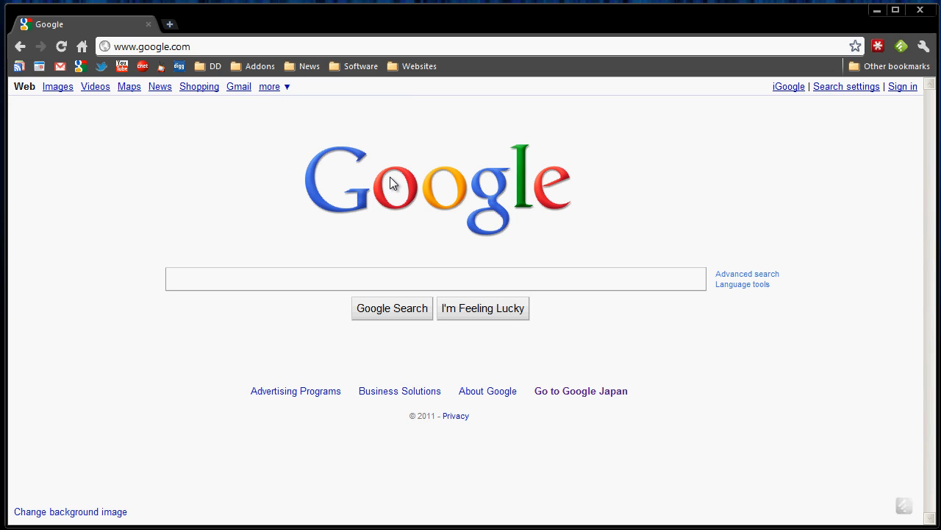
# Step: Switch from the Digg Top News tab to the Google homepage tab
pyautogui.click(434, 278)
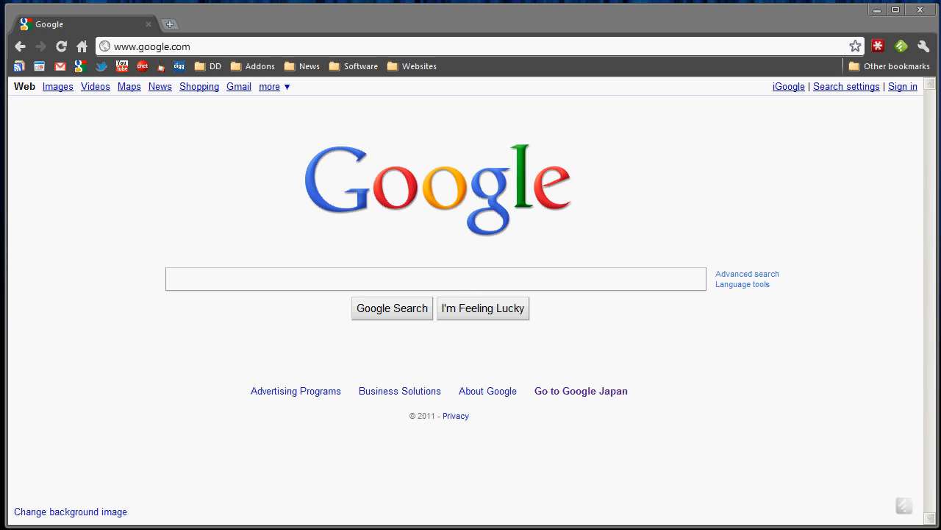
pyautogui.moveTo(900, 47)
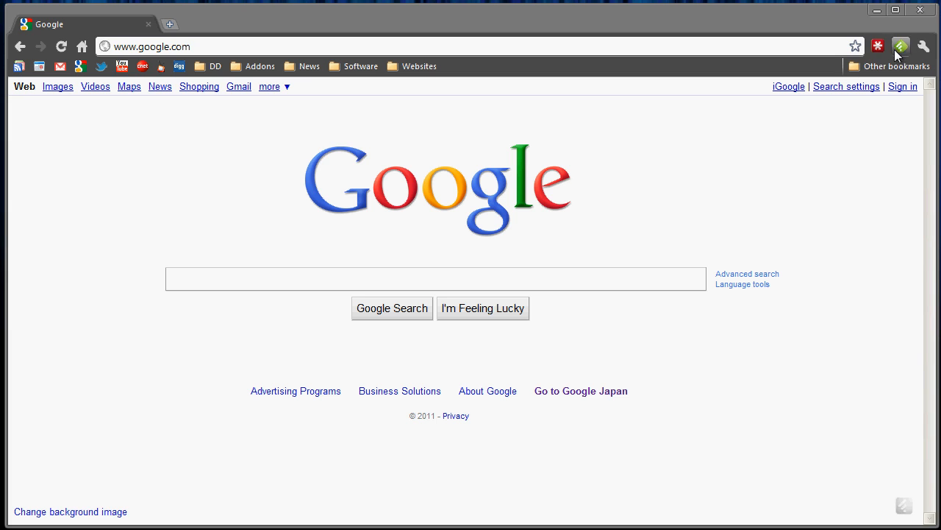
# Step: Reopen Chrome's Options on the Personal Stuff tab with sync, passwords, autofill and themes
pyautogui.click(924, 45)
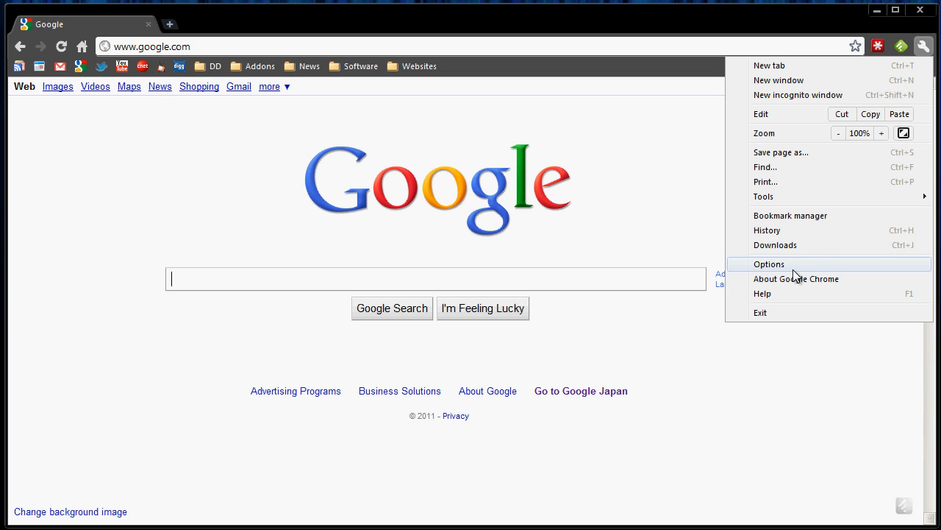
pyautogui.click(768, 263)
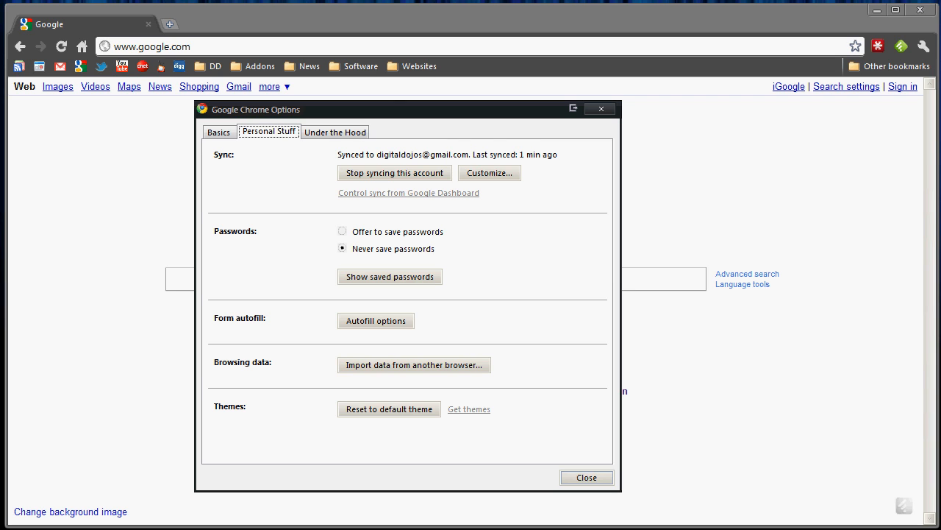
# Step: Customize sync to Bookmarks, Preferences and Themes only, confirm, and acknowledge the success message
pyautogui.click(488, 173)
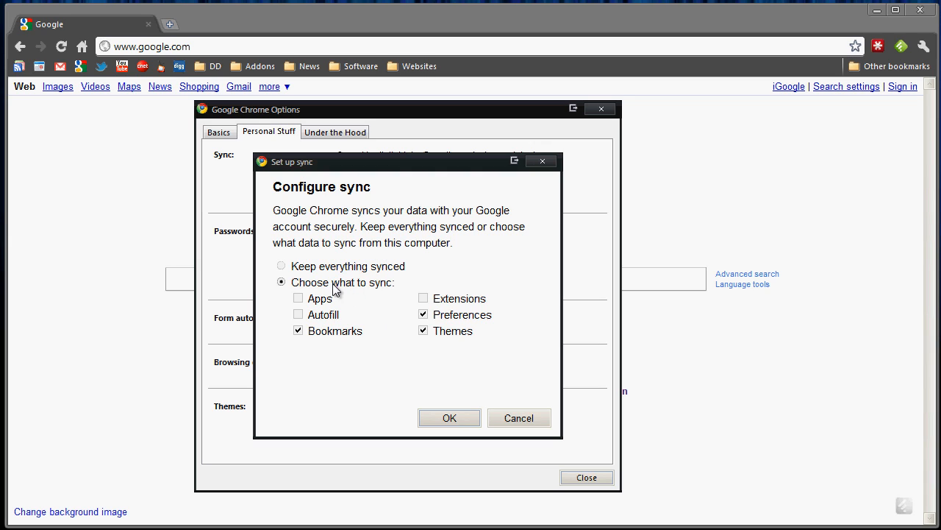
pyautogui.moveTo(339, 304)
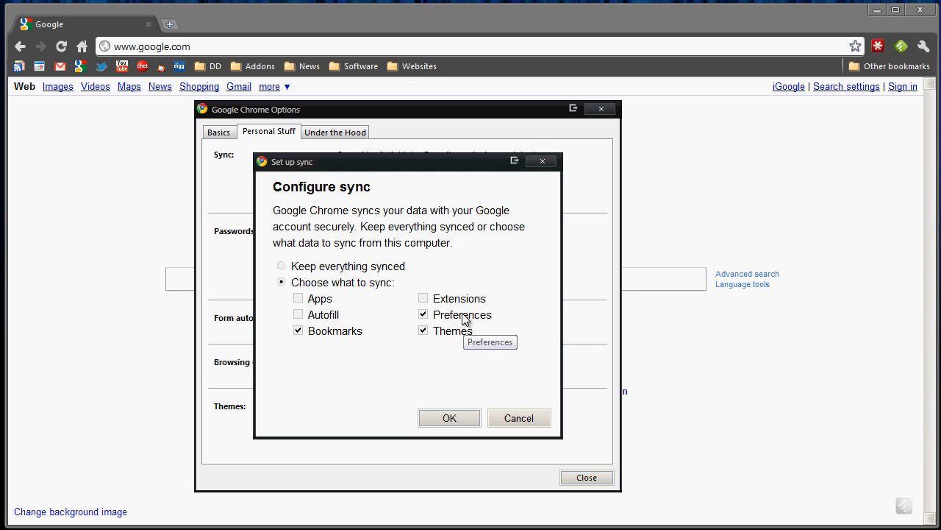
pyautogui.moveTo(459, 323)
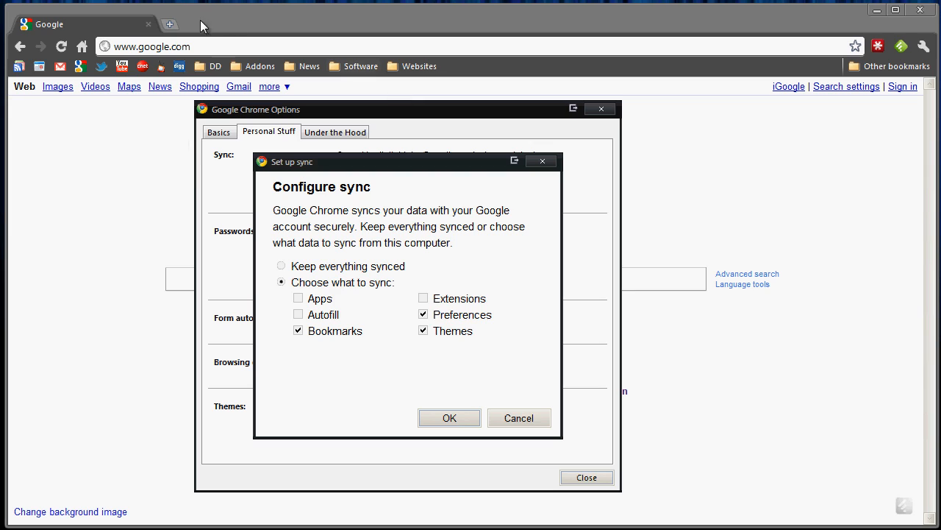
pyautogui.moveTo(521, 456)
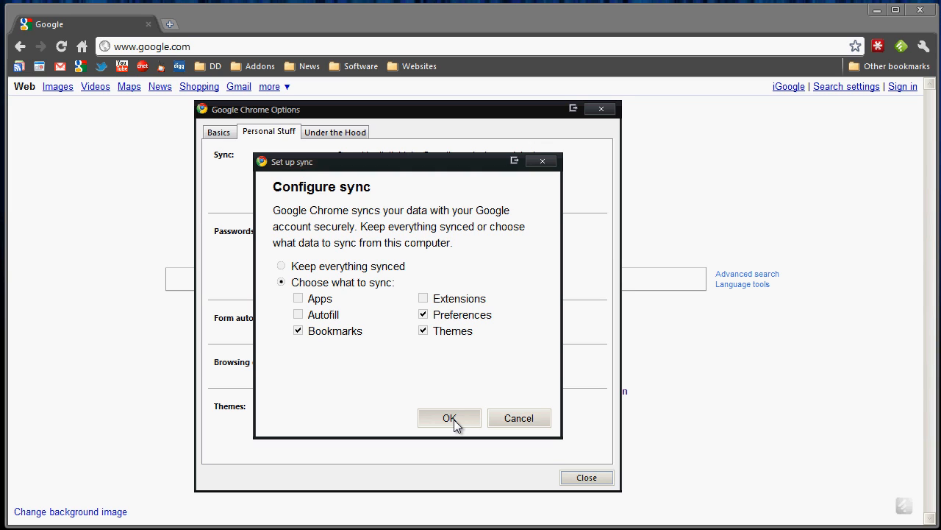
pyautogui.click(450, 417)
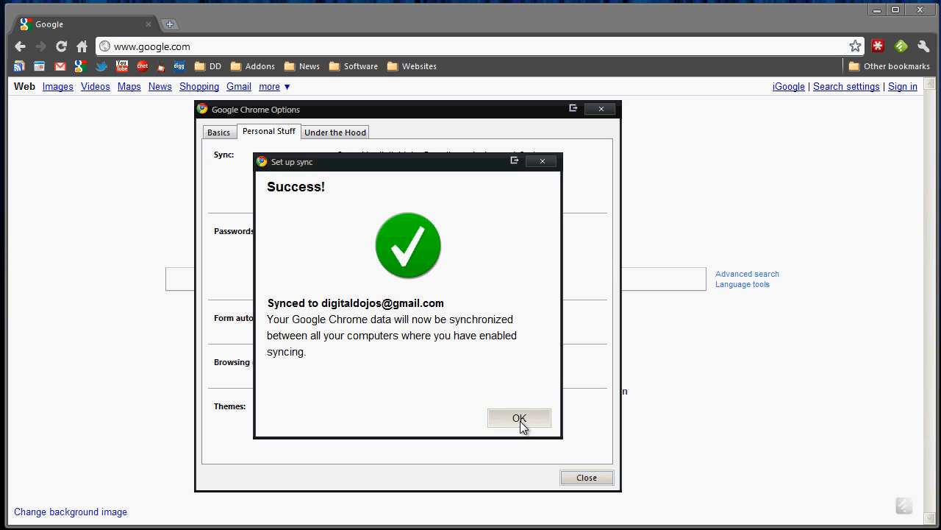
pyautogui.click(519, 418)
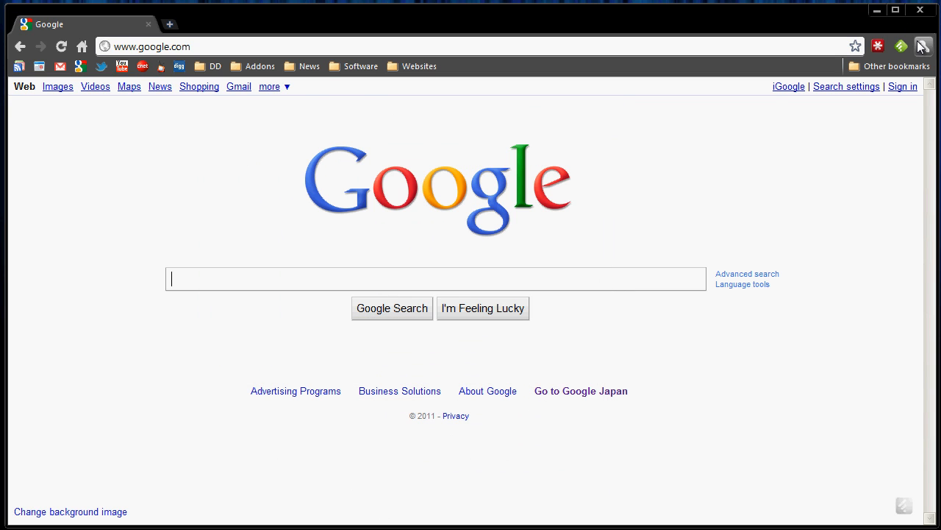
pyautogui.click(924, 46)
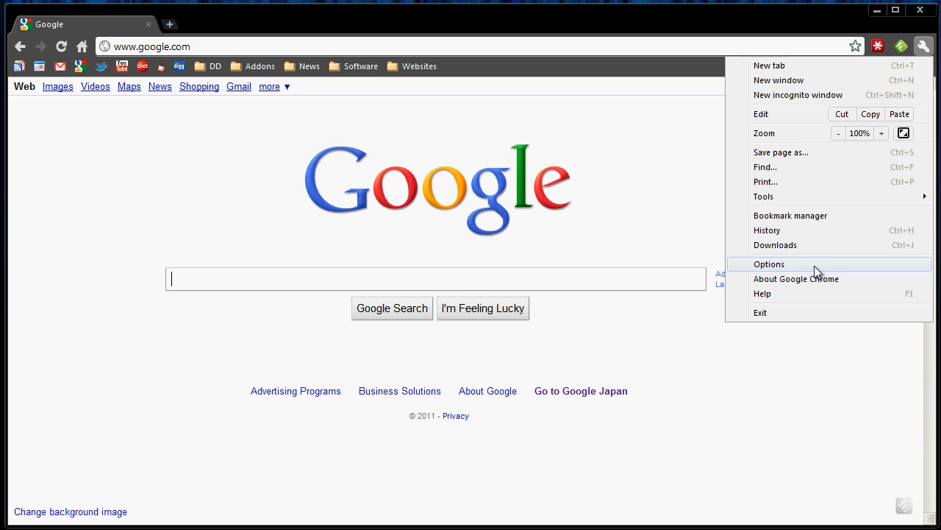
pyautogui.click(768, 263)
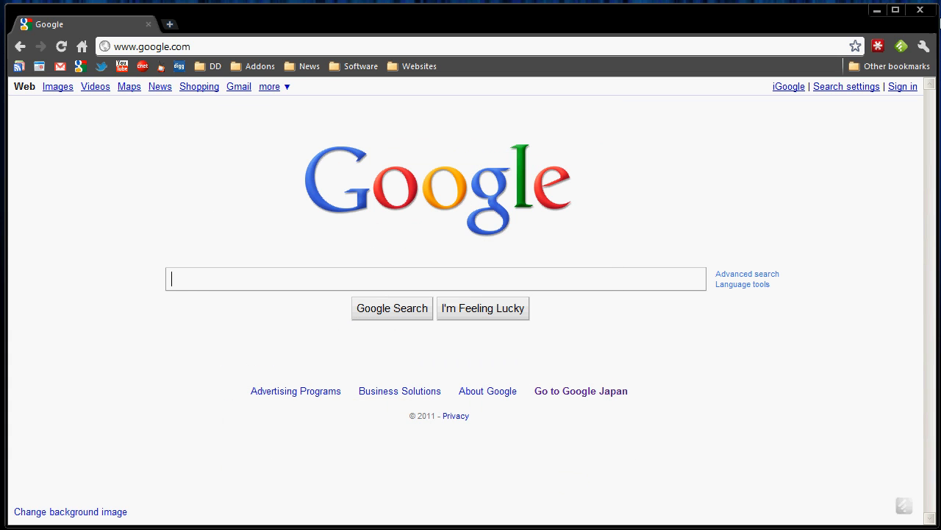
pyautogui.moveTo(450, 254)
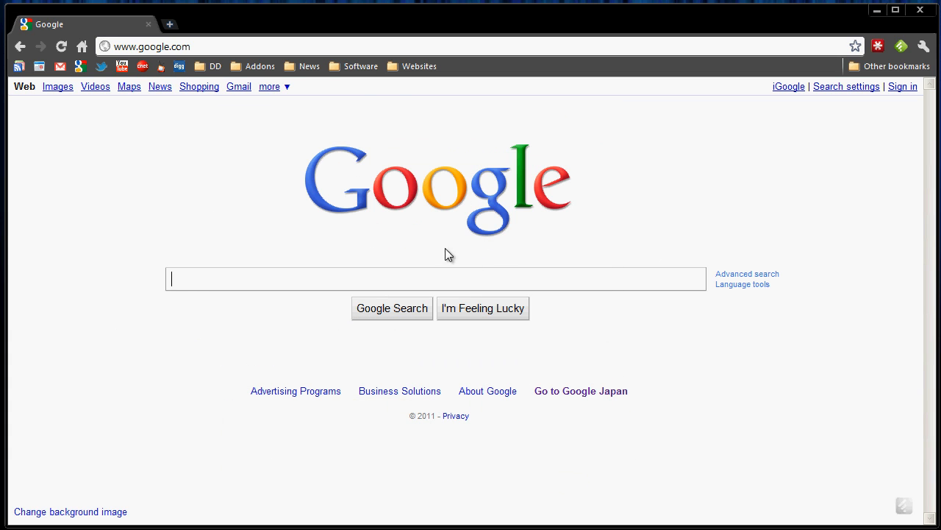
pyautogui.moveTo(406, 236)
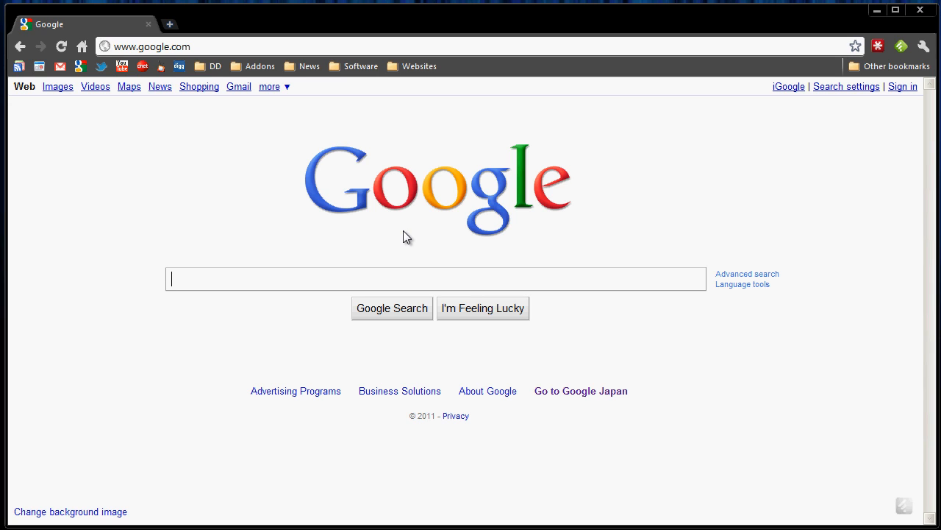
pyautogui.moveTo(367, 462)
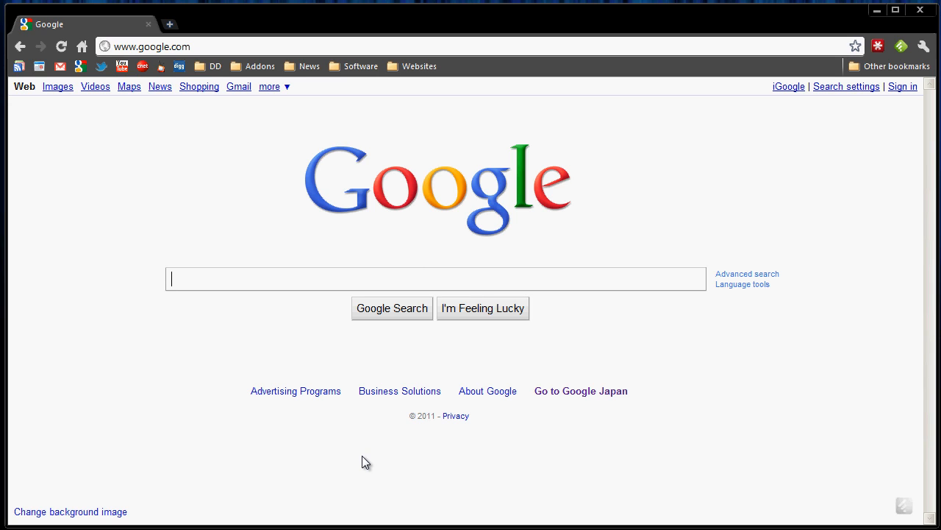